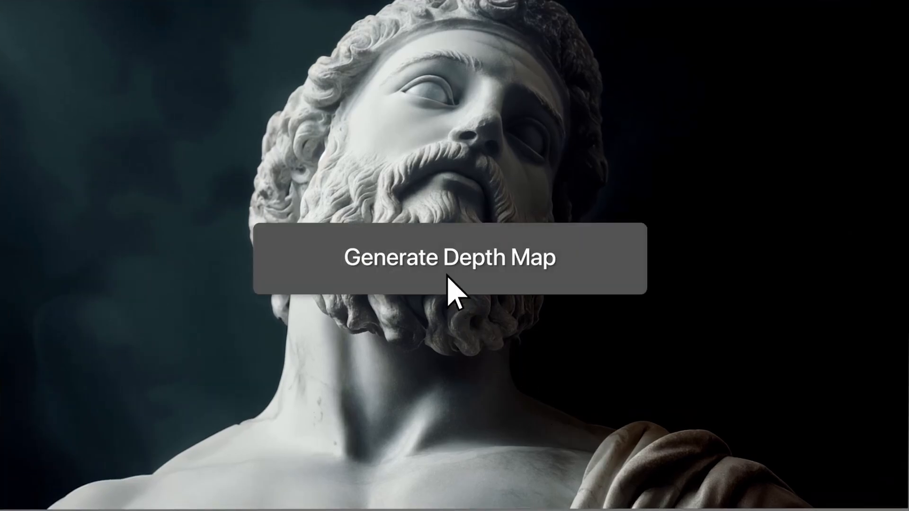
Show the DepthGenius N-panel tab and review its Model Size options
click(449, 258)
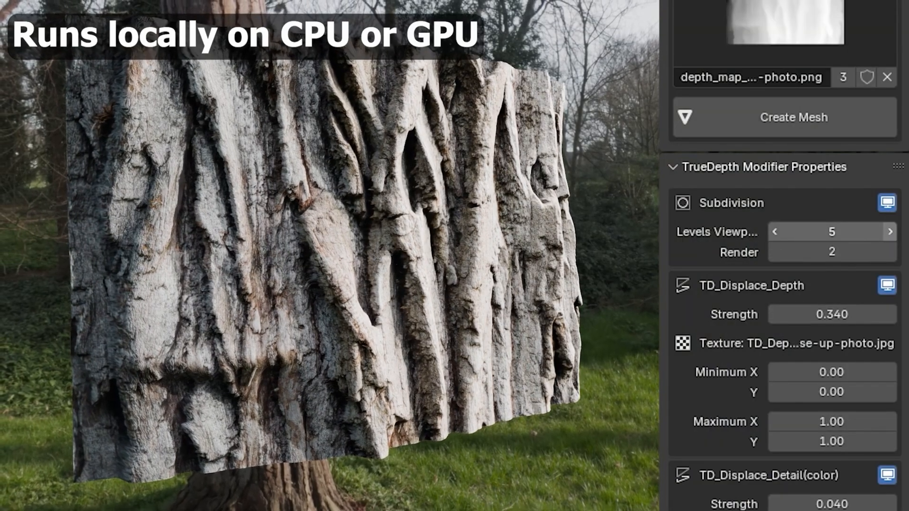
click(890, 231)
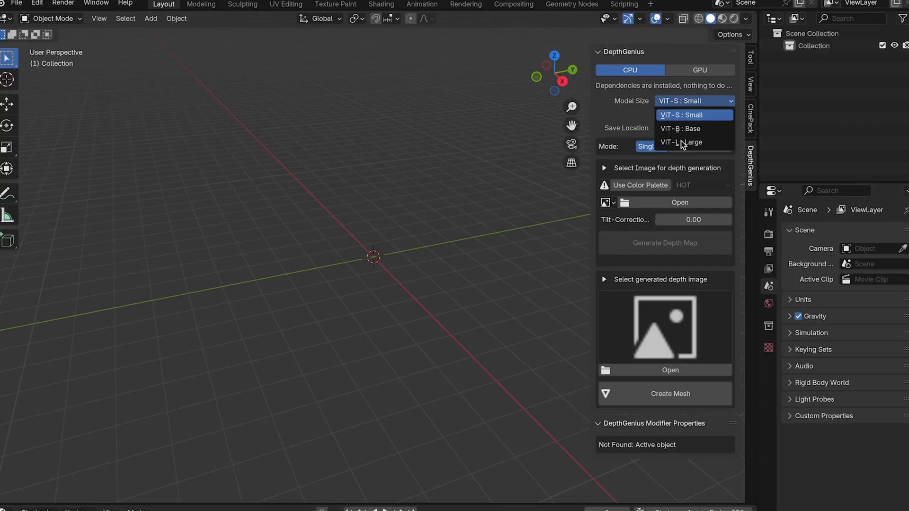
Pick the ViT-L Large model, load the doorway image, generate its depth map, and create the mesh
click(681, 142)
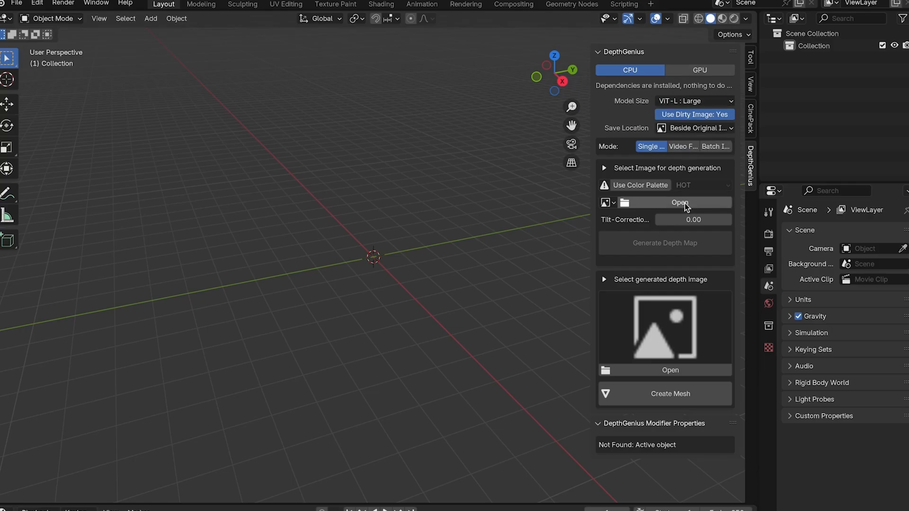
click(679, 202)
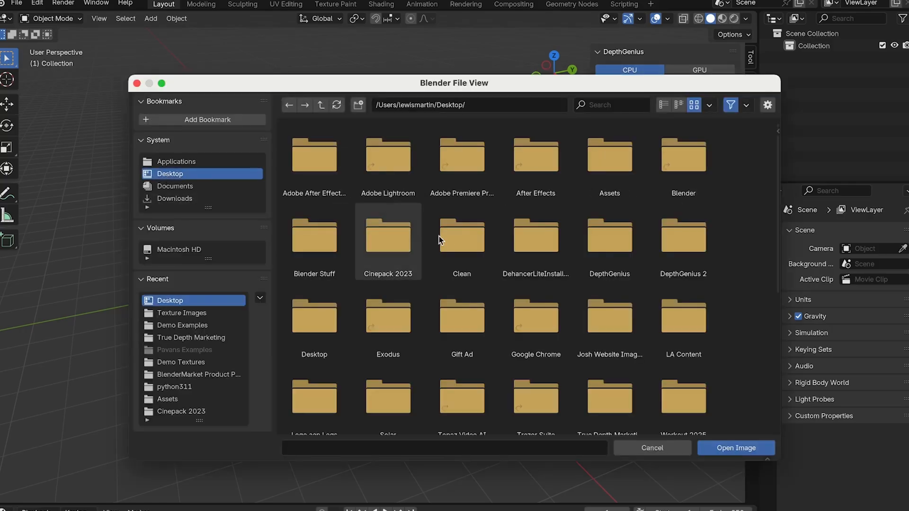
scroll(down, 3)
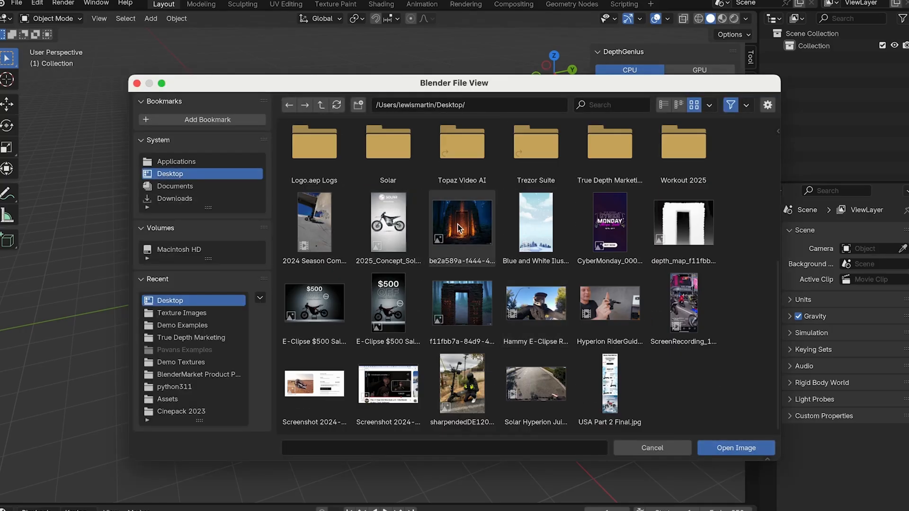
click(734, 447)
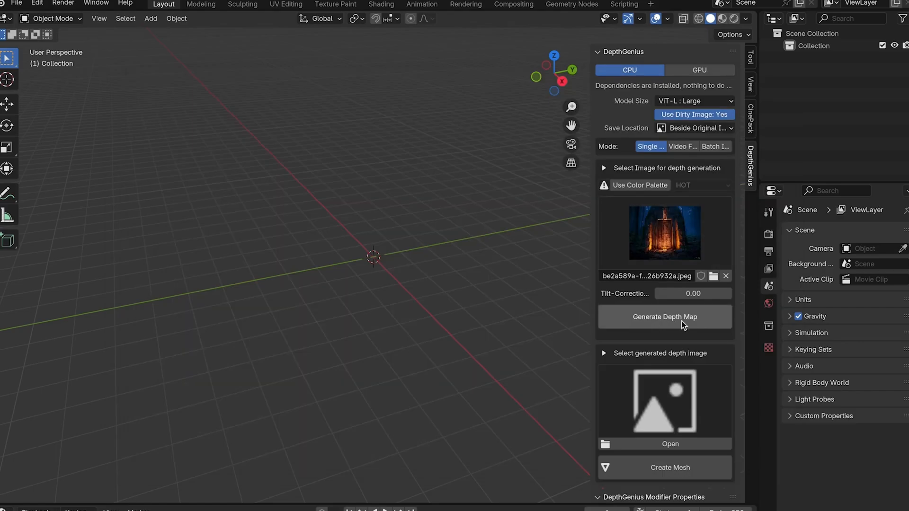
click(664, 317)
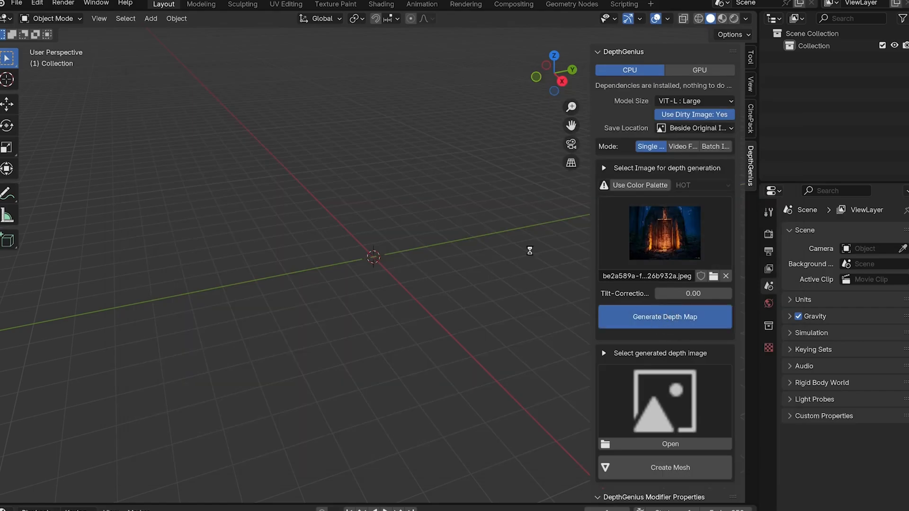
click(664, 316)
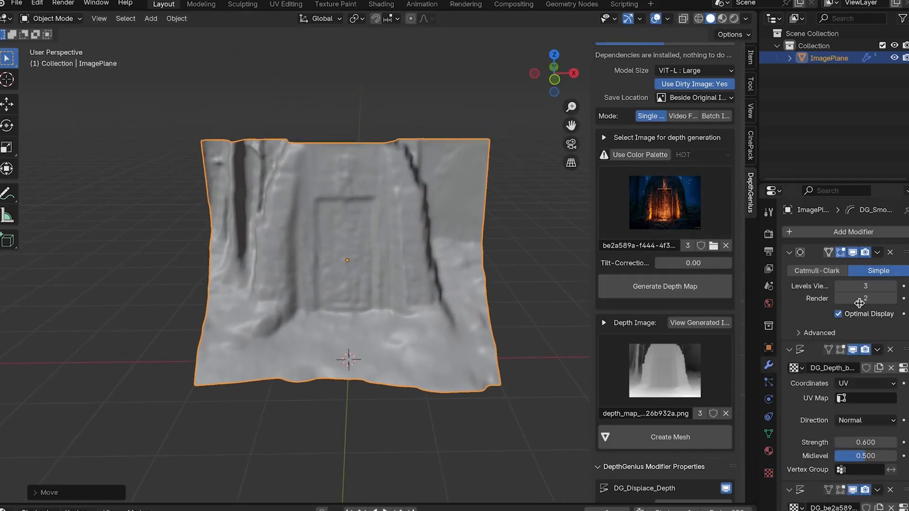
Raise viewport subdivision levels to 6 and add an area light to the doorway
click(892, 285)
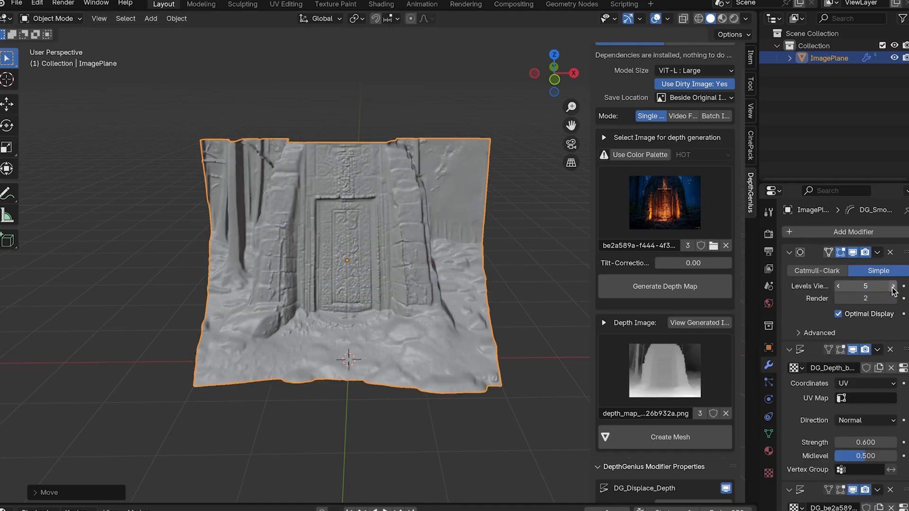
click(893, 286)
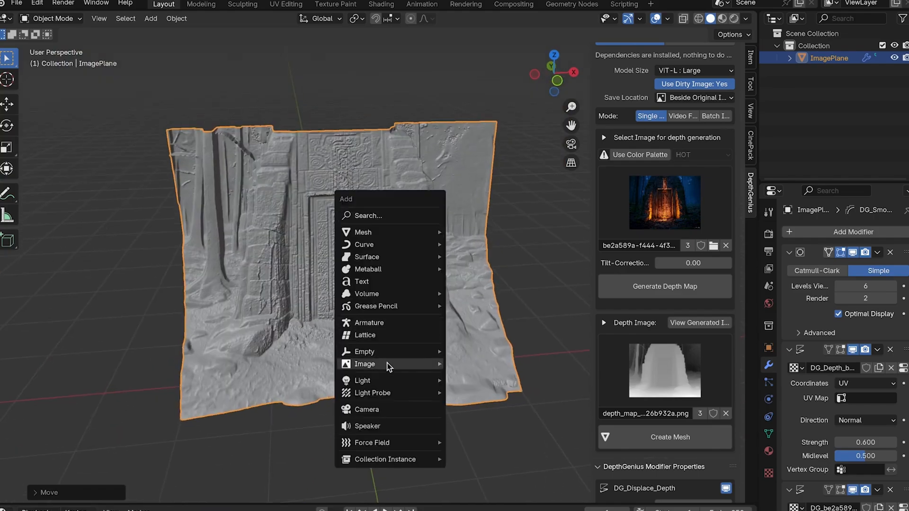
click(362, 380)
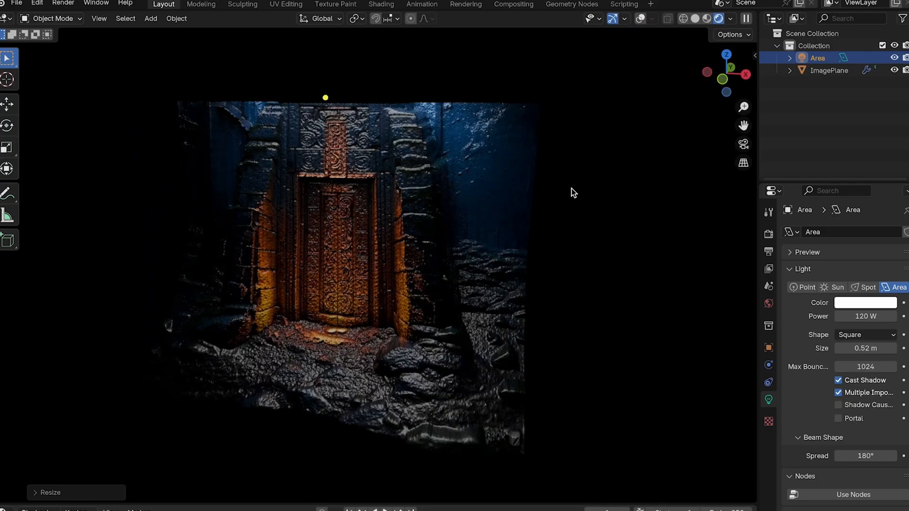
Show the cartoon relief's TD_delete_geo Delete Geometry option in the modifier panel
click(829, 70)
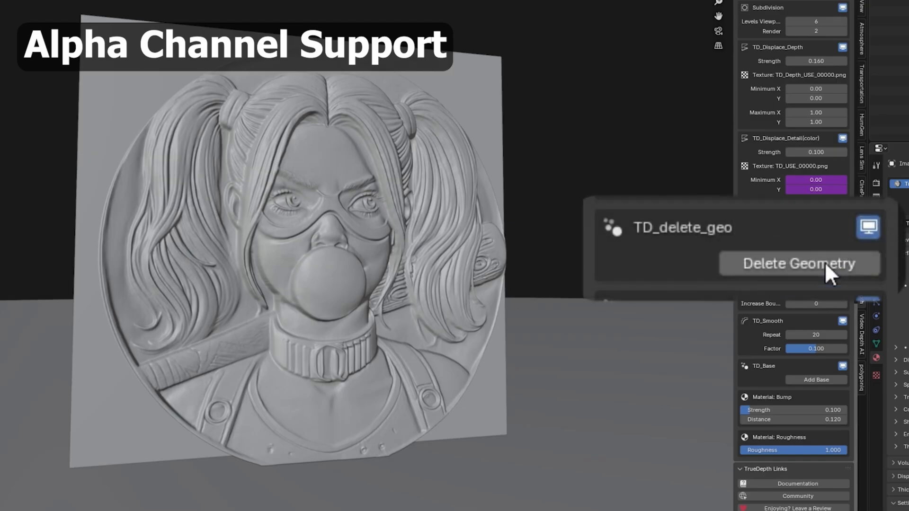
Load Statue.png in the DepthGenius panel and generate its depth map
click(800, 263)
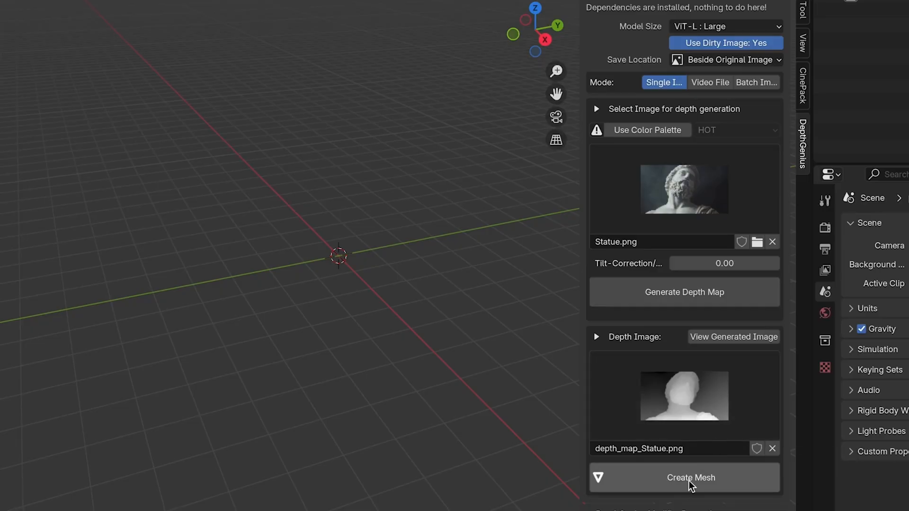
Create the statue mesh, raise its subdivision levels, and select the ImagePlane
click(691, 477)
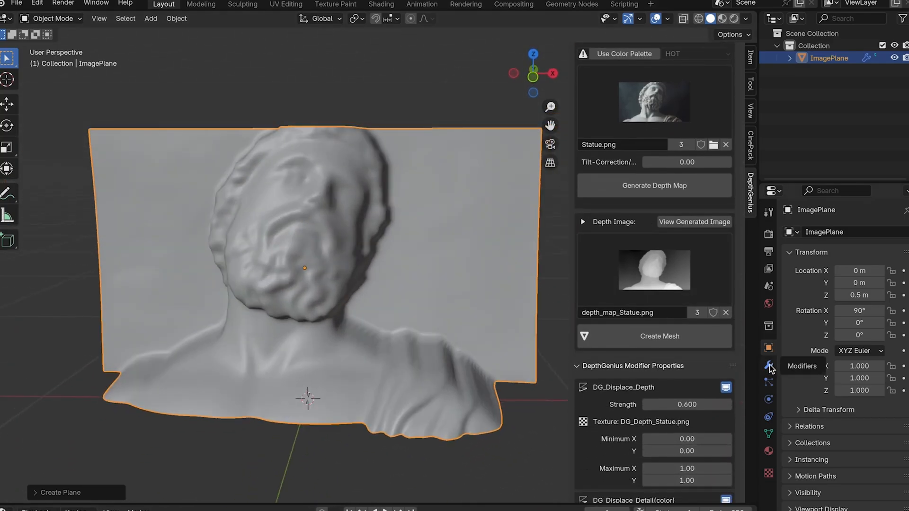
click(767, 364)
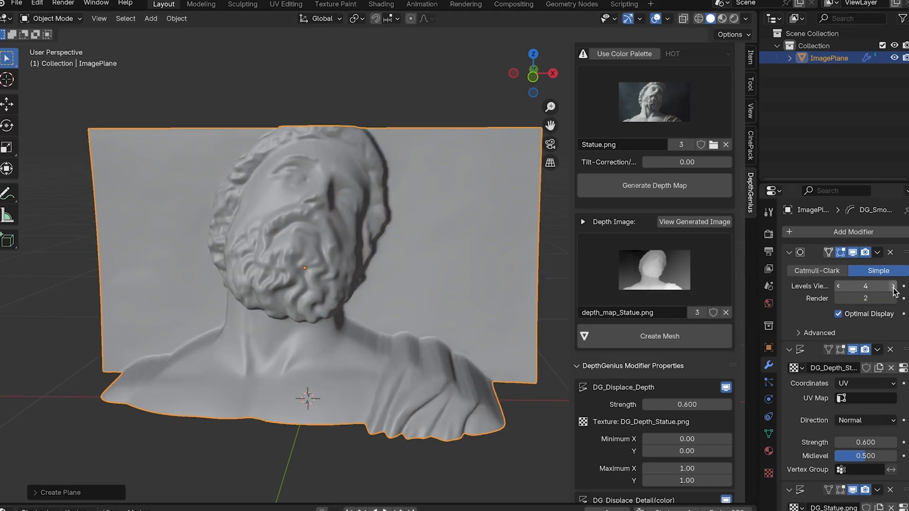
click(891, 286)
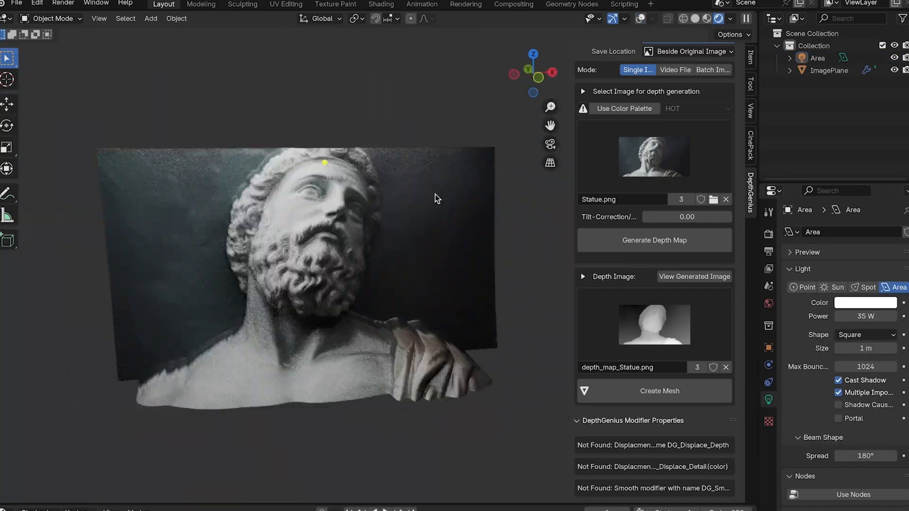
click(659, 391)
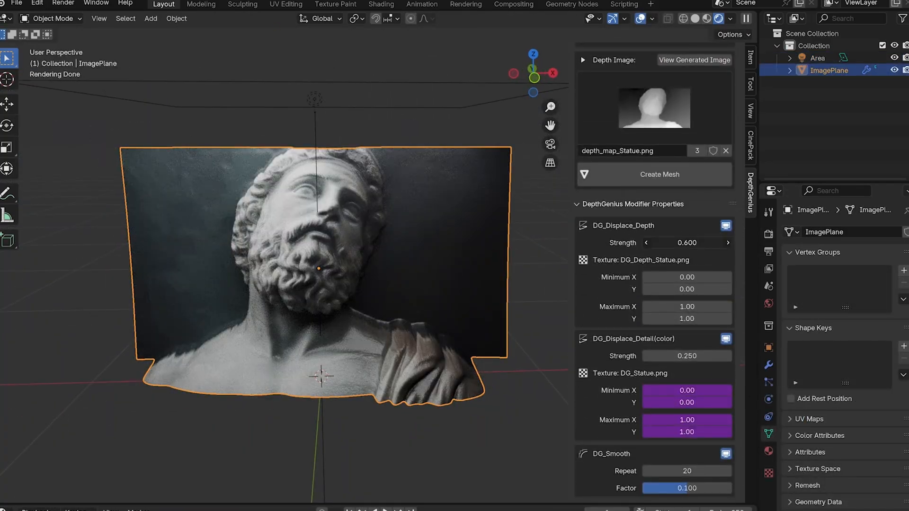